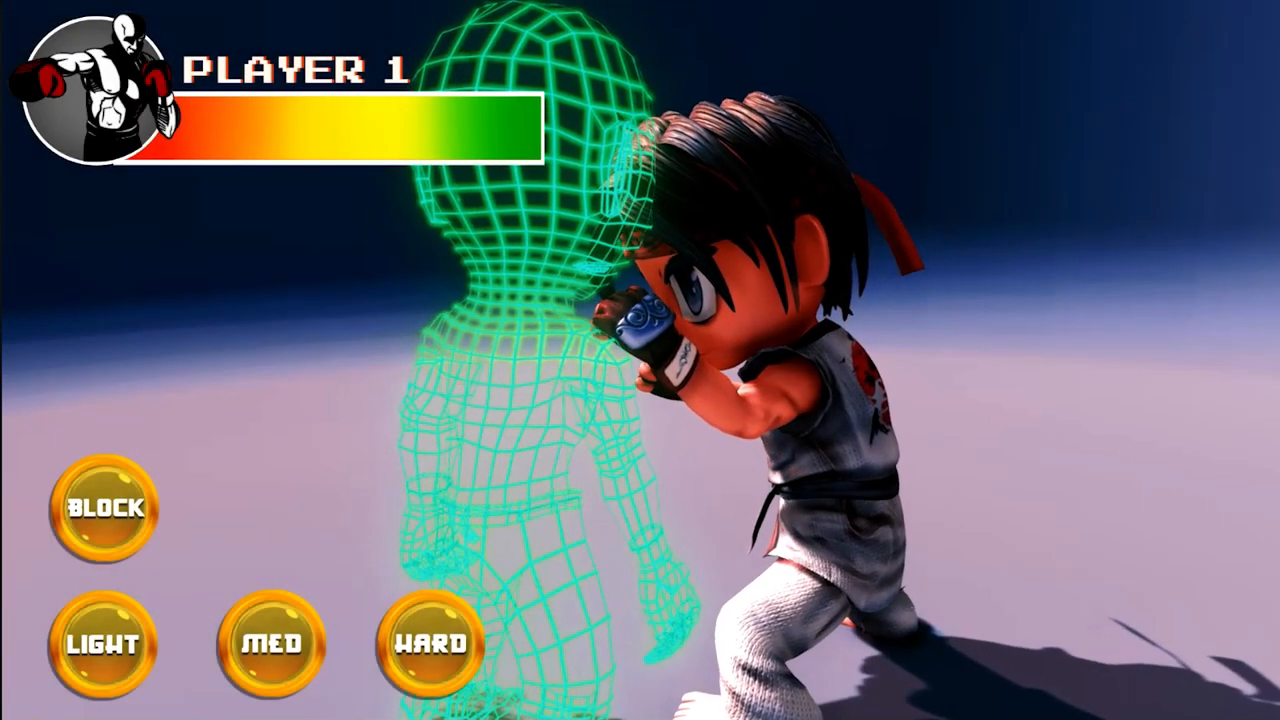
Play one light, two medium and three hard hits on Player 1, then stop testing
{"action": "left_click", "coordinate": [101, 644]}
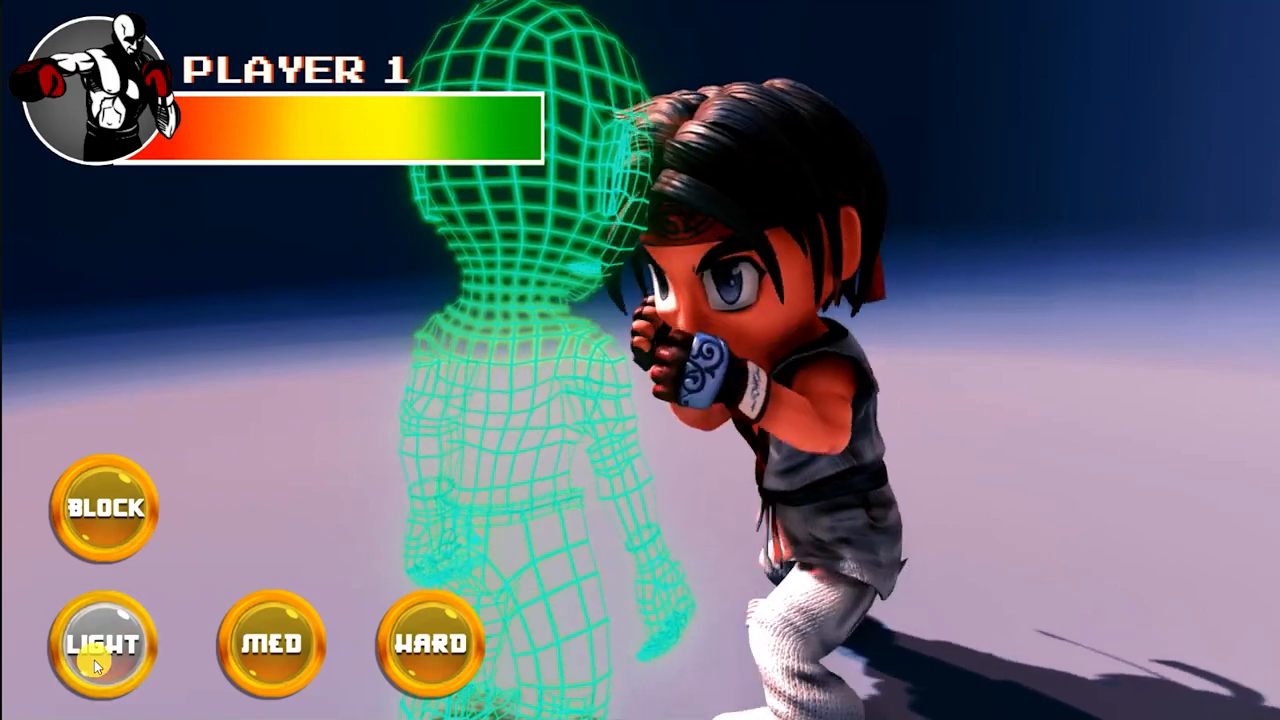
{"action": "left_click", "coordinate": [270, 645]}
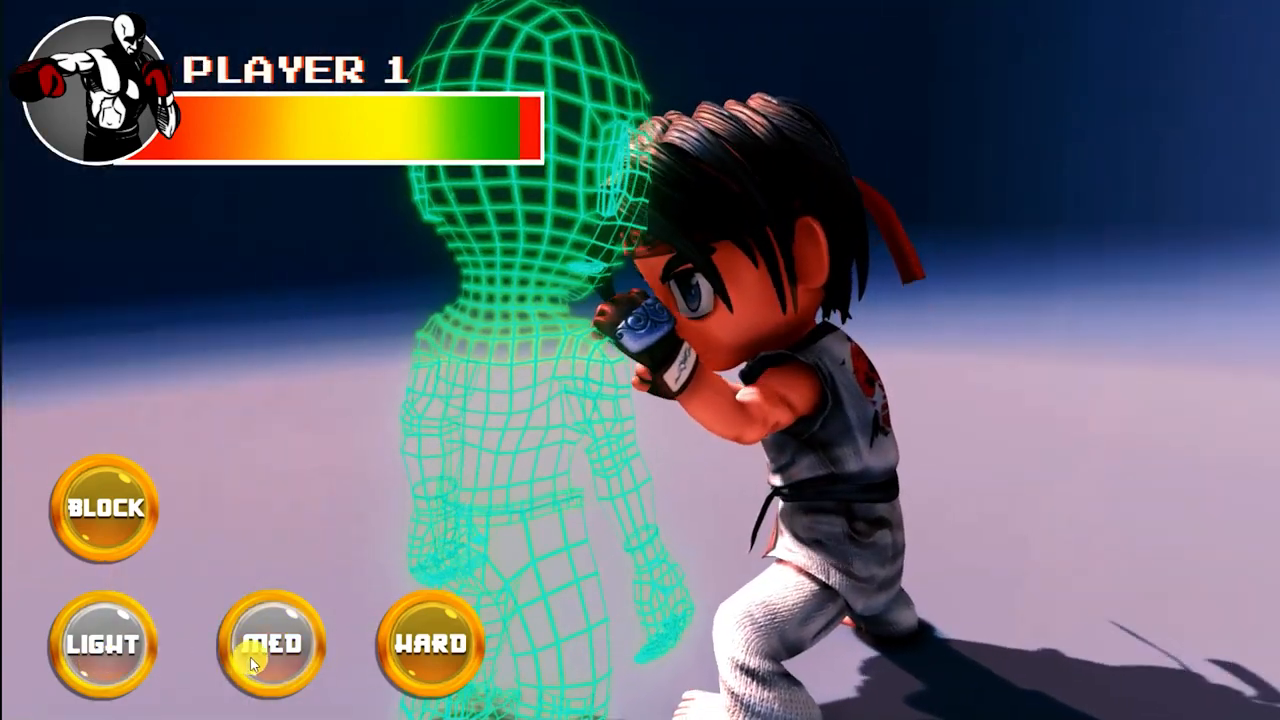
{"action": "left_click", "coordinate": [270, 645]}
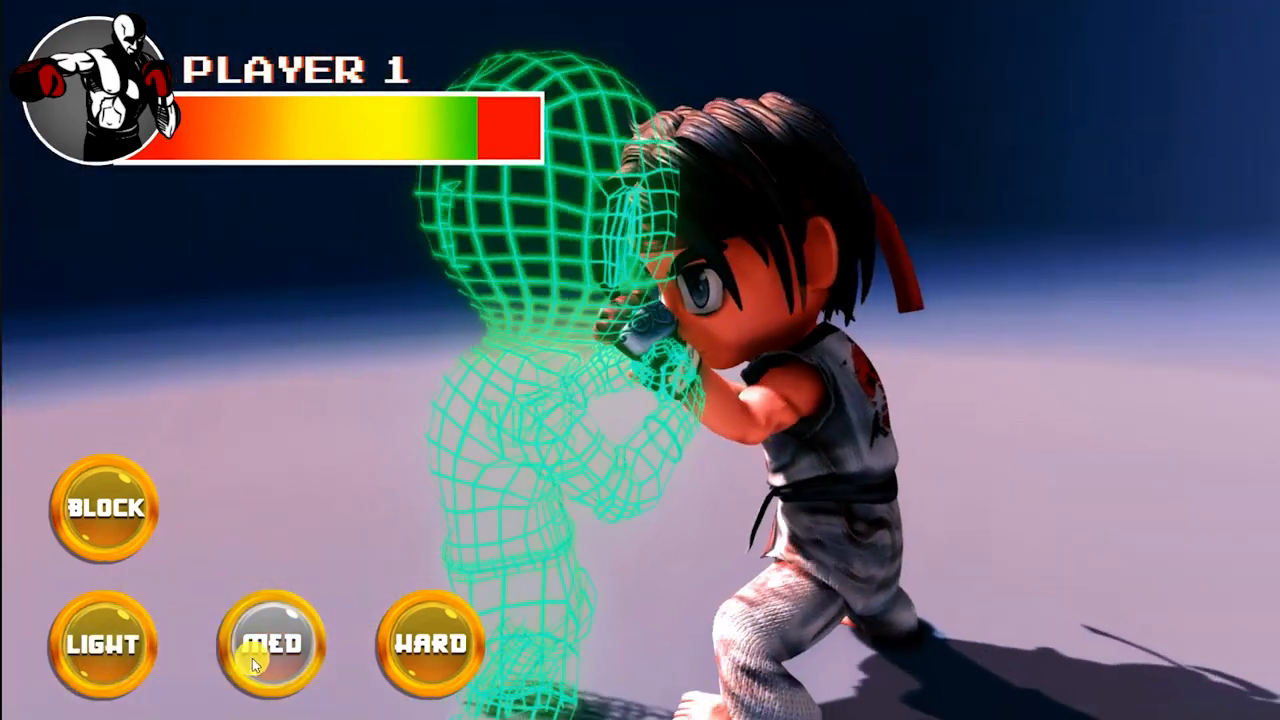
{"action": "left_click", "coordinate": [429, 644]}
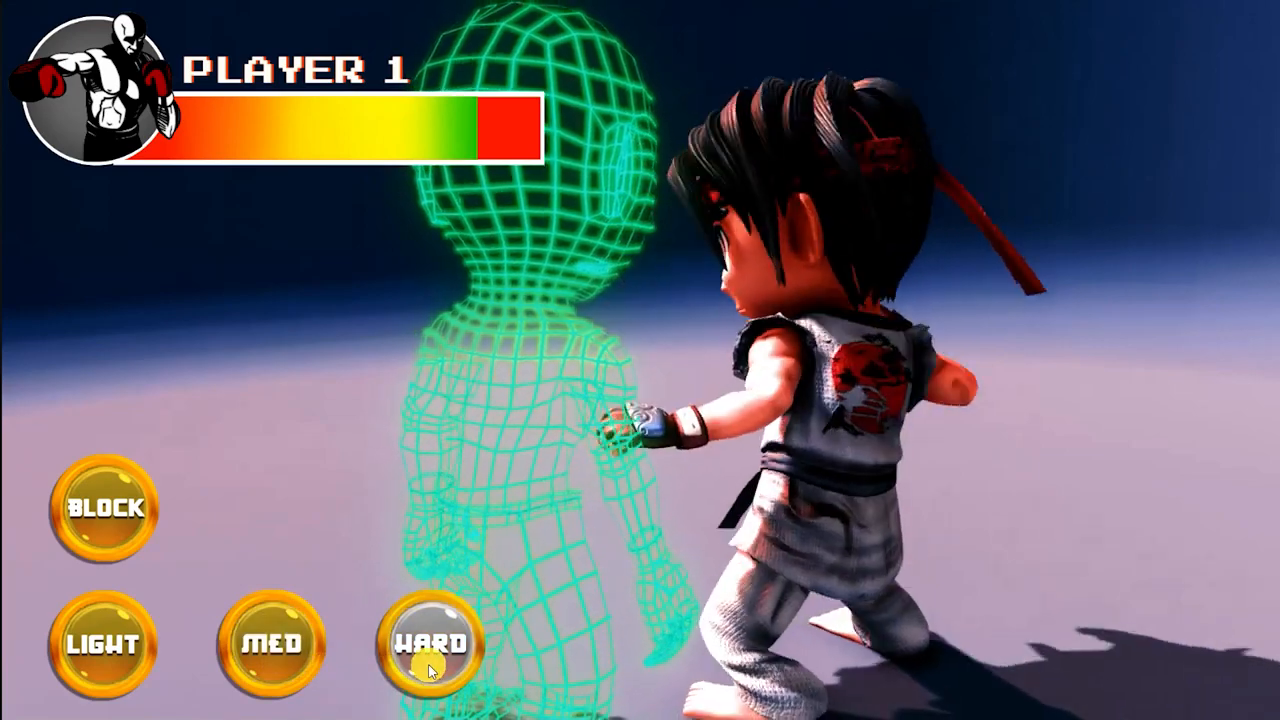
{"action": "left_click", "coordinate": [430, 643]}
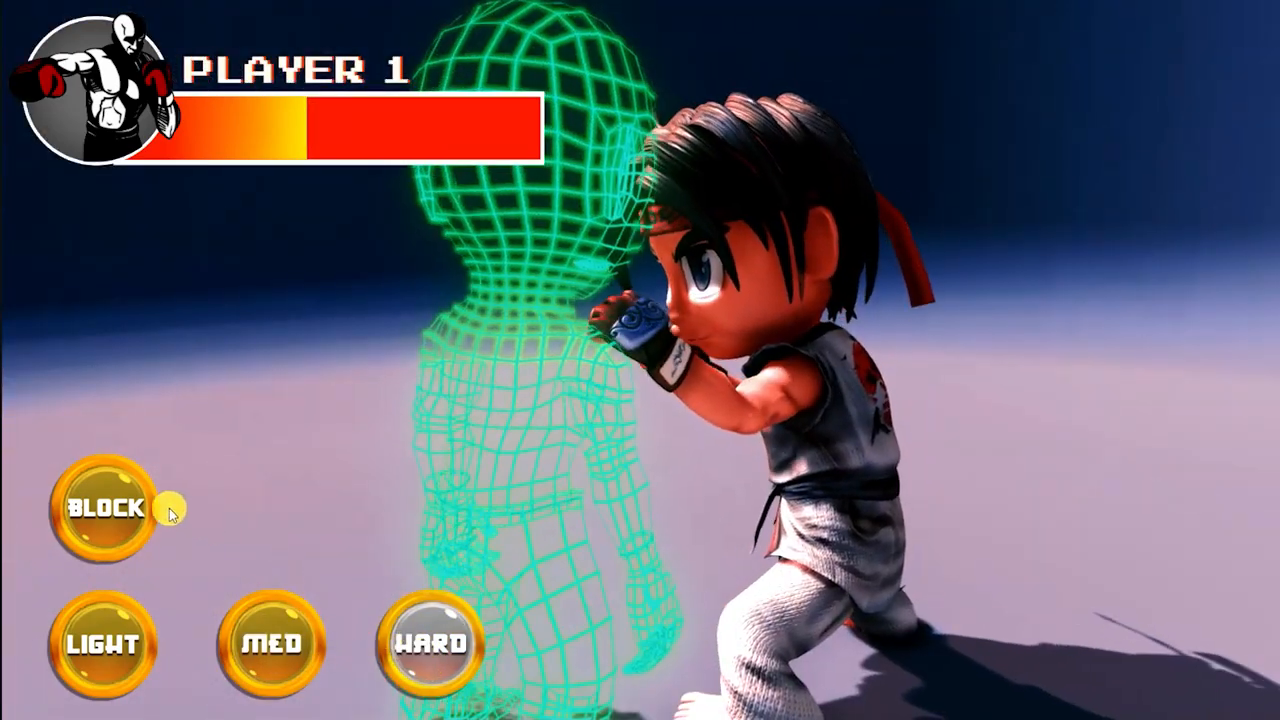
{"action": "left_click", "coordinate": [430, 645]}
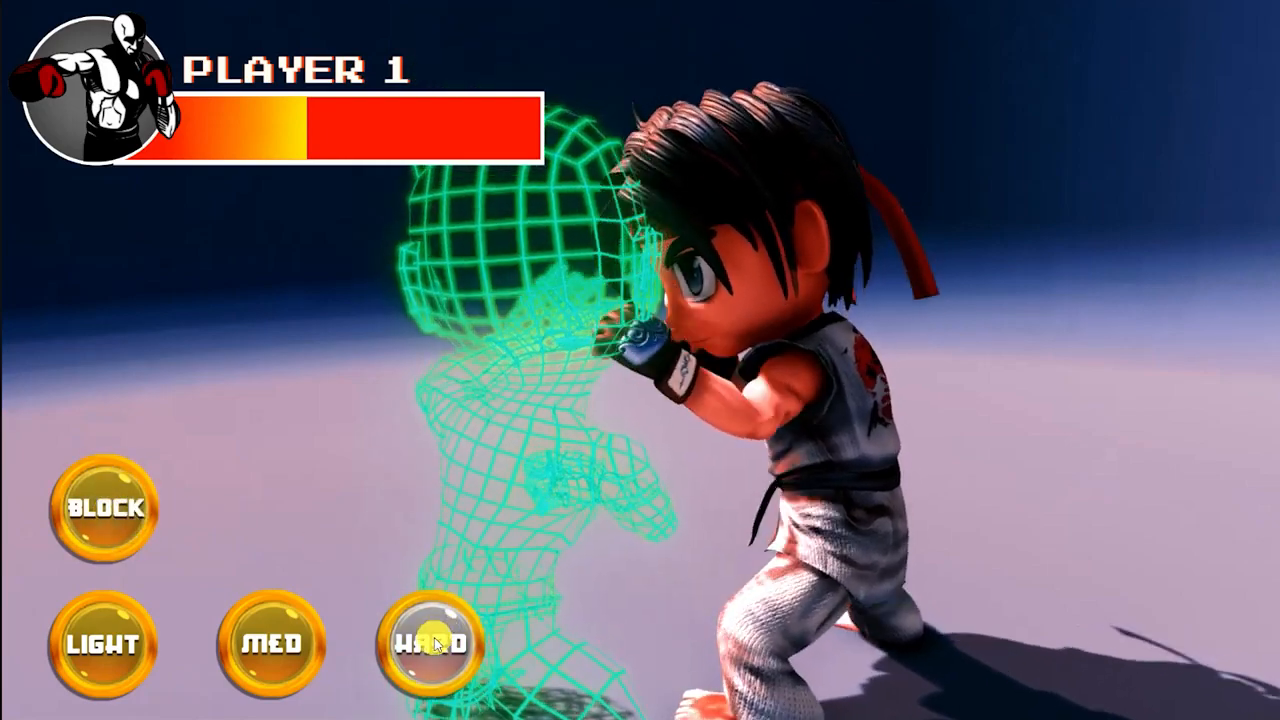
{"action": "left_click", "coordinate": [272, 643]}
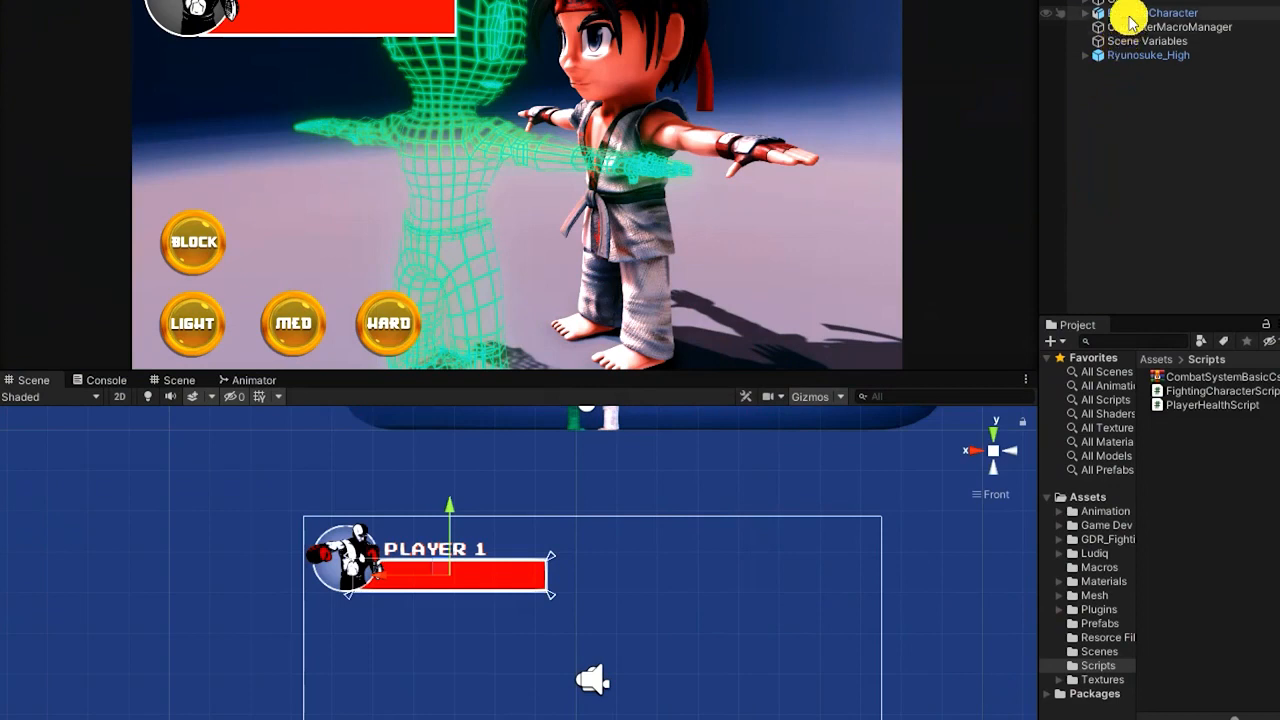
Select PracticeCharacter to show its Animator states and hit parameters
{"action": "left_click", "coordinate": [253, 379]}
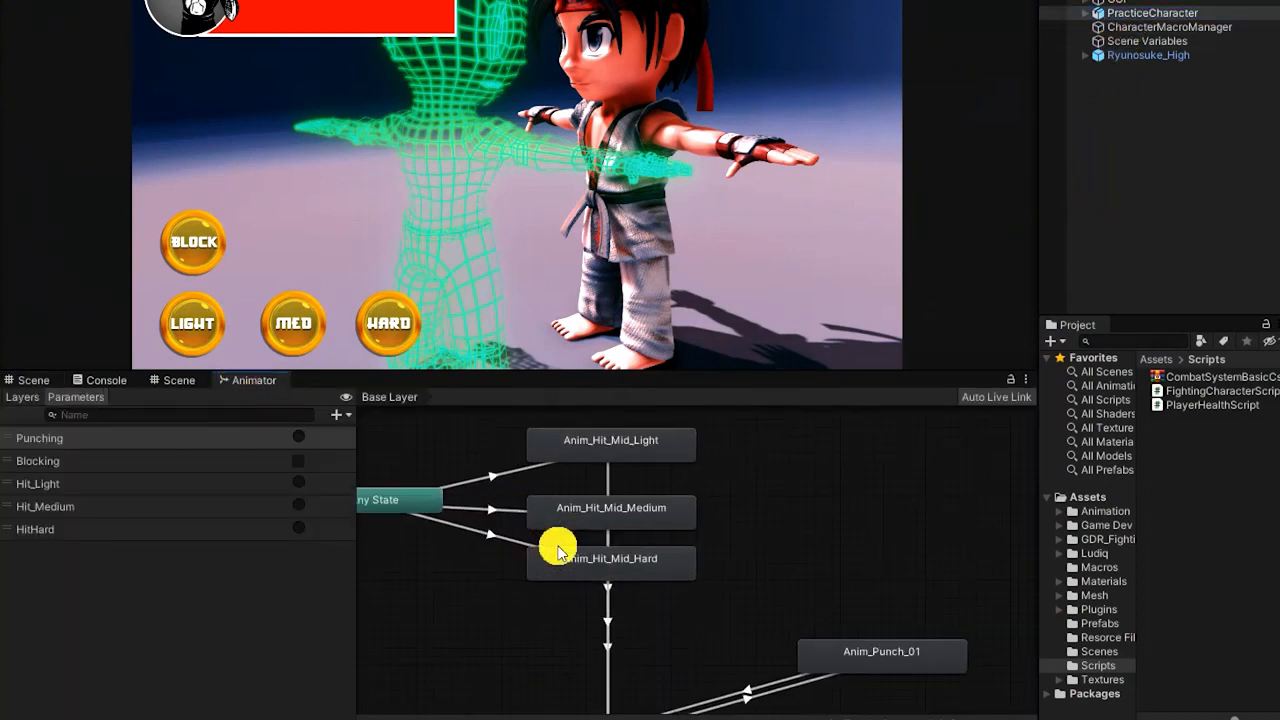
{"action": "mouse_move", "coordinate": [143, 527]}
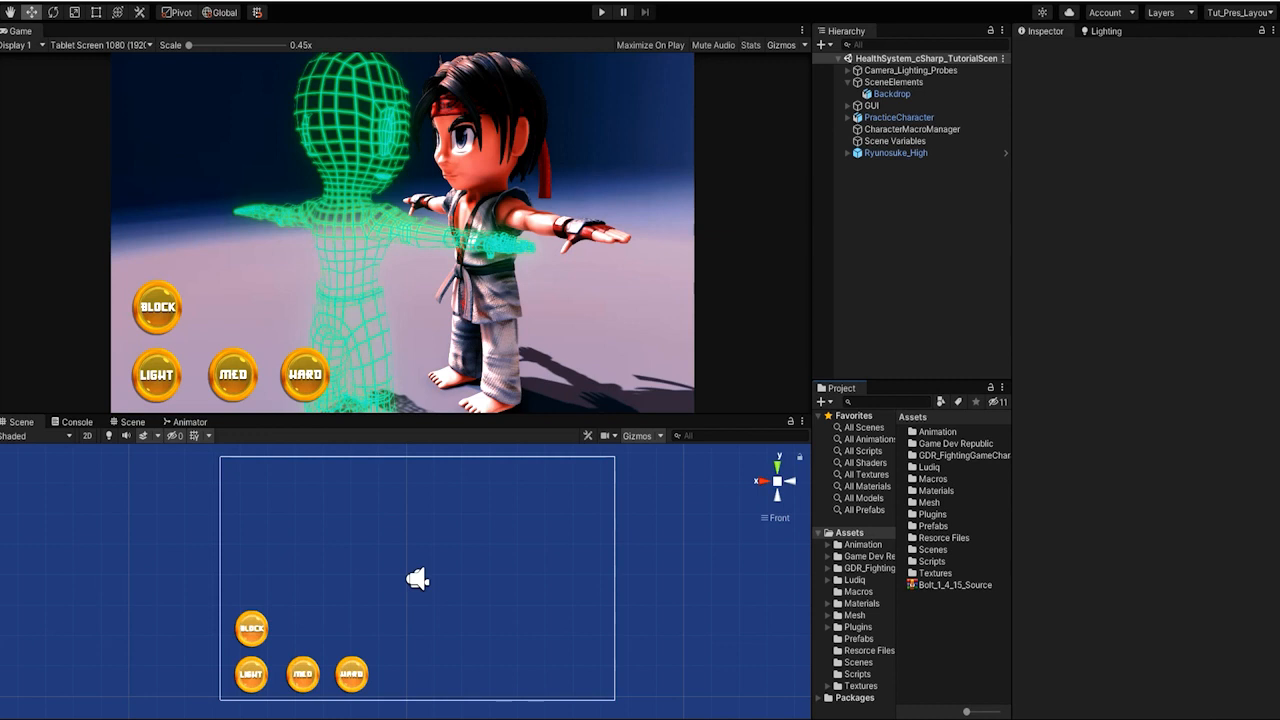
Expand the GUI object in the Hierarchy and scroll down through its contents
{"action": "left_click", "coordinate": [957, 454]}
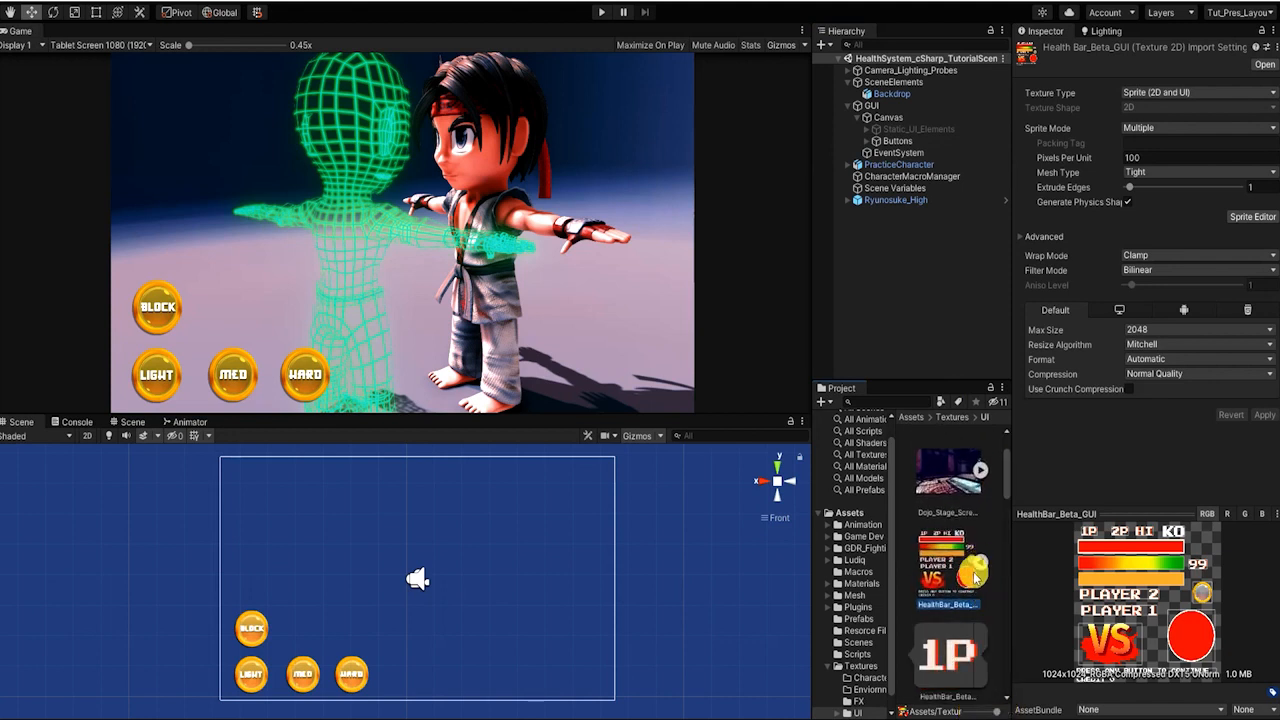
{"action": "scroll", "scroll_direction": "down", "scroll_amount": 3}
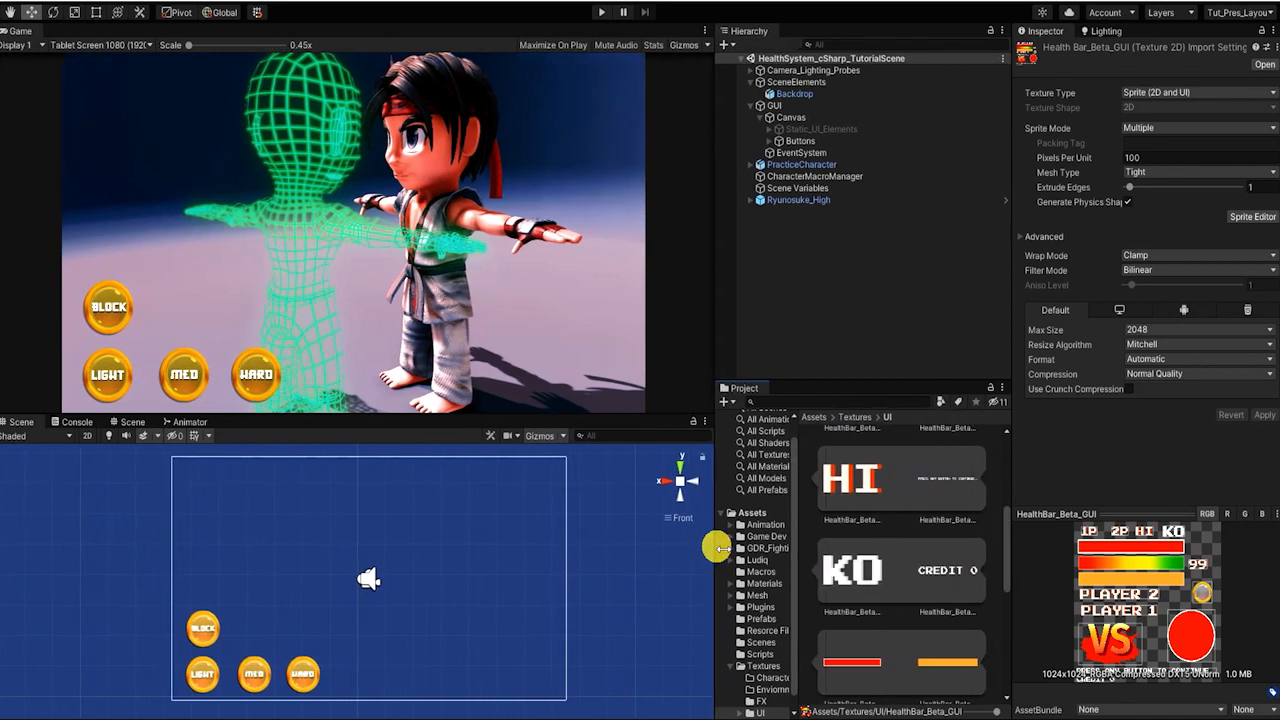
{"action": "mouse_move", "coordinate": [463, 423]}
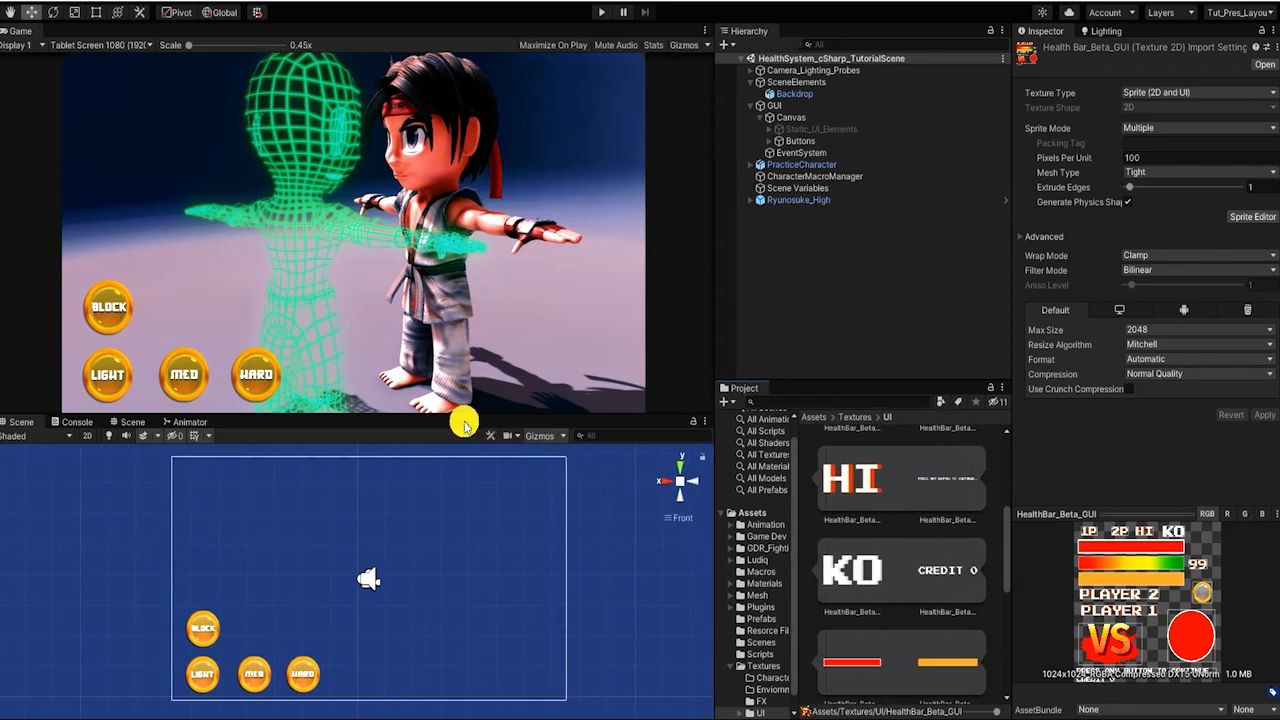